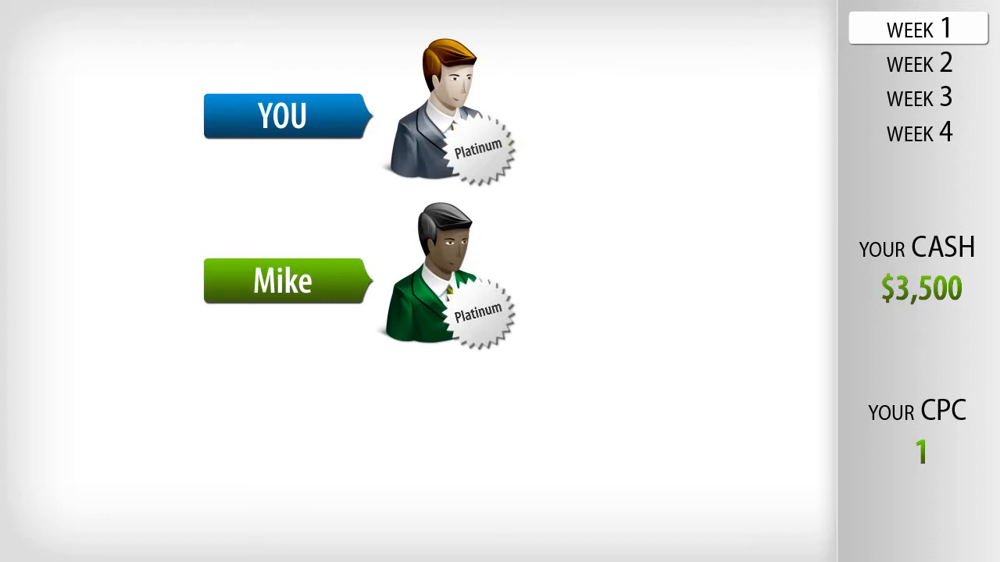
# Advance to week 2, recruiting Bob, Chris and Ed and raising cash to $14,000
pyautogui.click(918, 62)
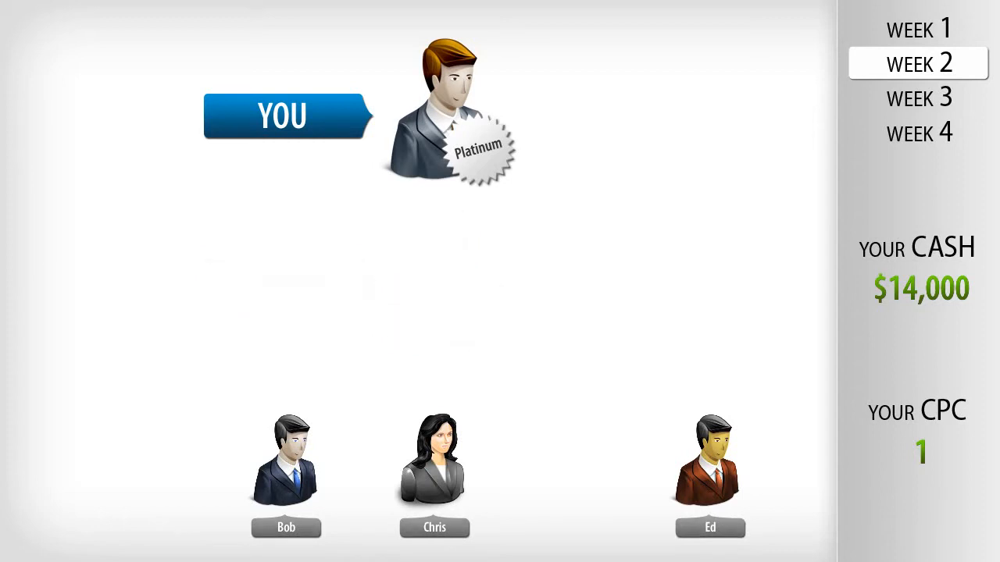
# Advance through week 3 to week 4: nine partners with their own recruits, cash at $45,500
pyautogui.click(918, 97)
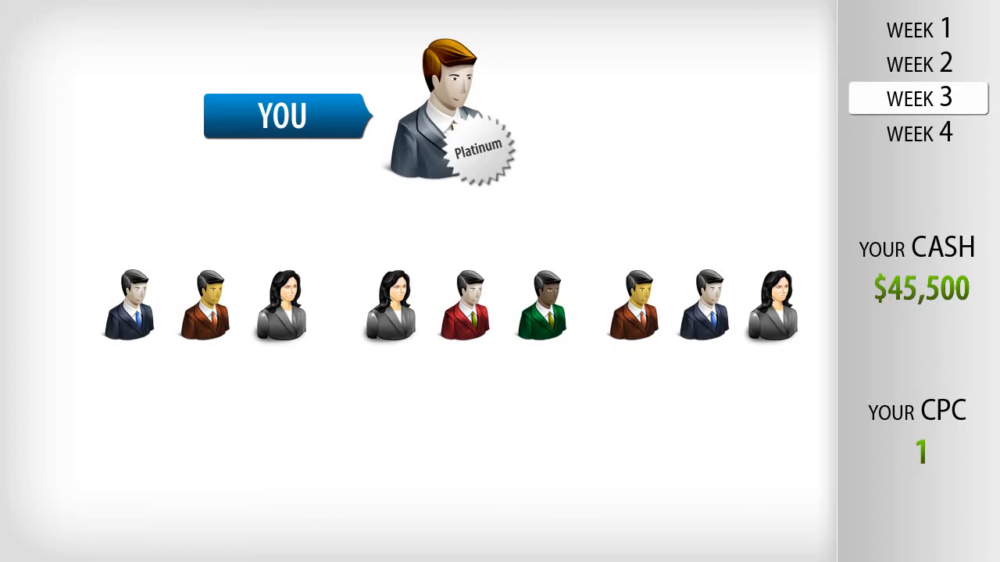
pyautogui.click(919, 133)
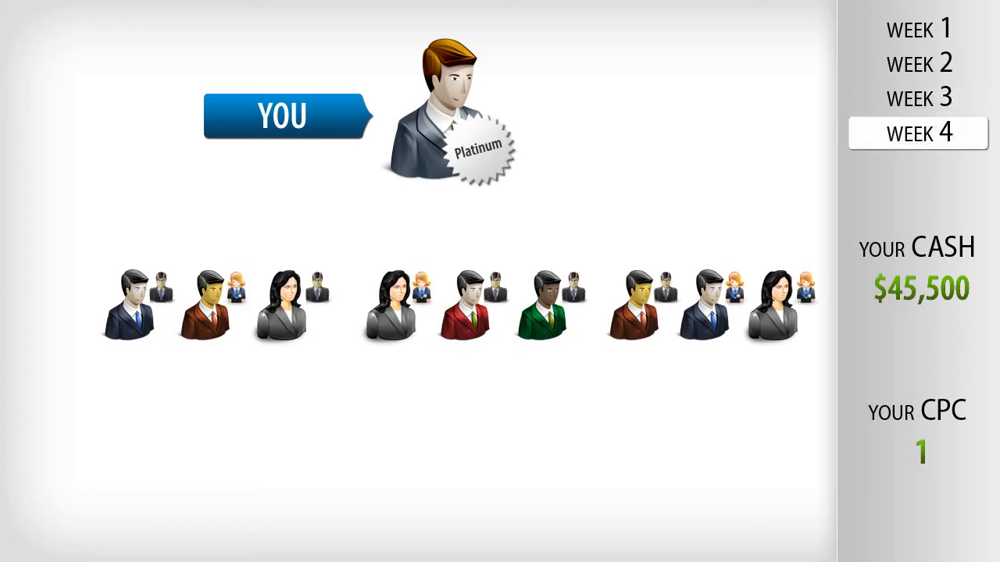